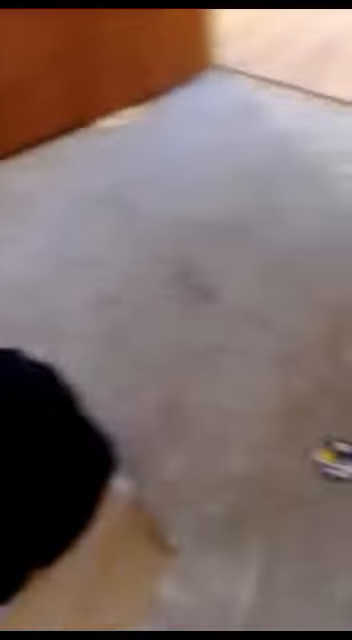
mouse_move(176, 320)
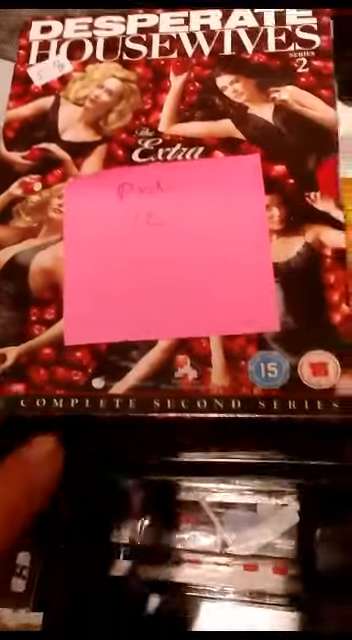
mouse_move(176, 320)
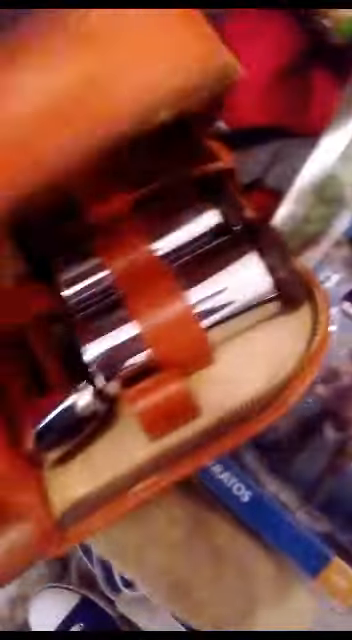
mouse_move(176, 320)
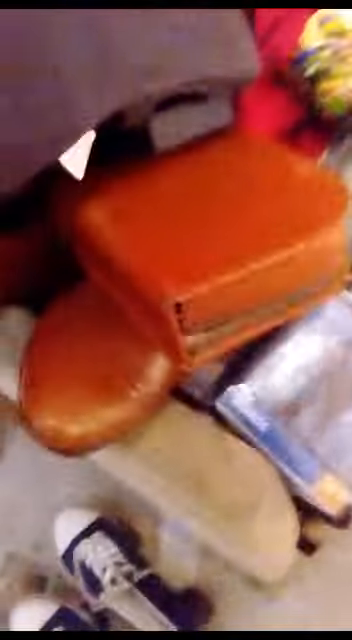
mouse_move(176, 320)
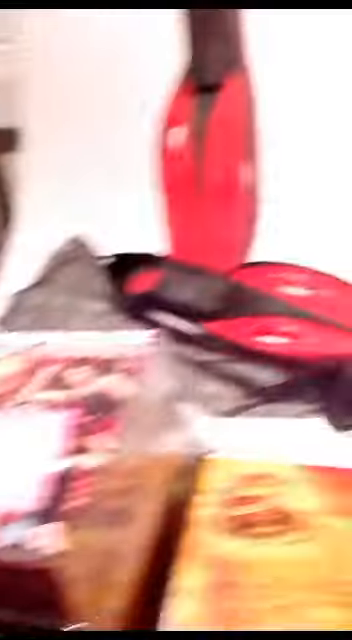
mouse_move(176, 320)
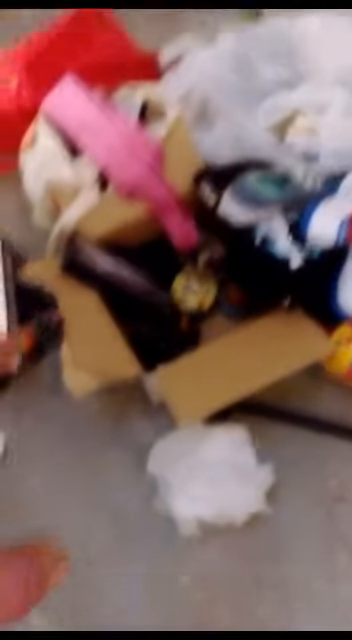
mouse_move(176, 320)
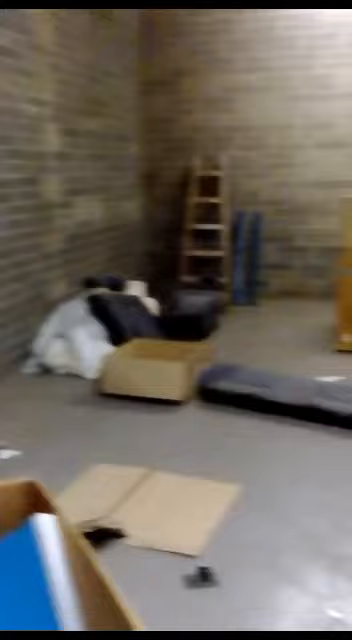
mouse_move(176, 320)
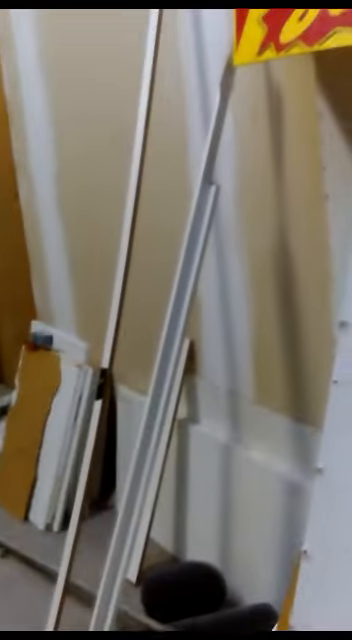